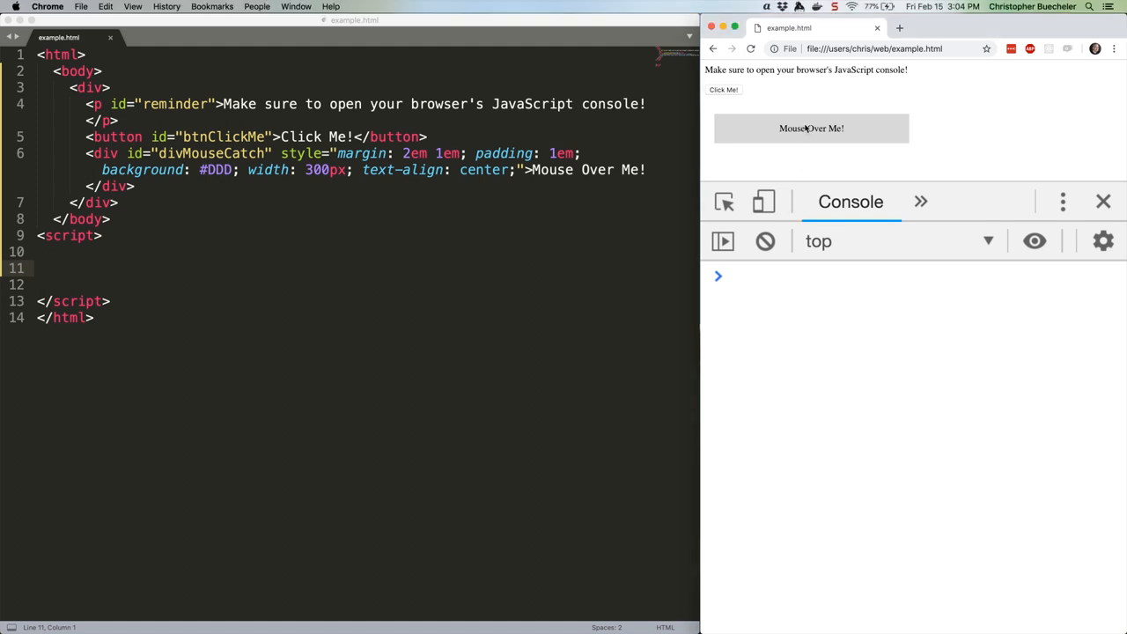
pyautogui.moveTo(775, 133)
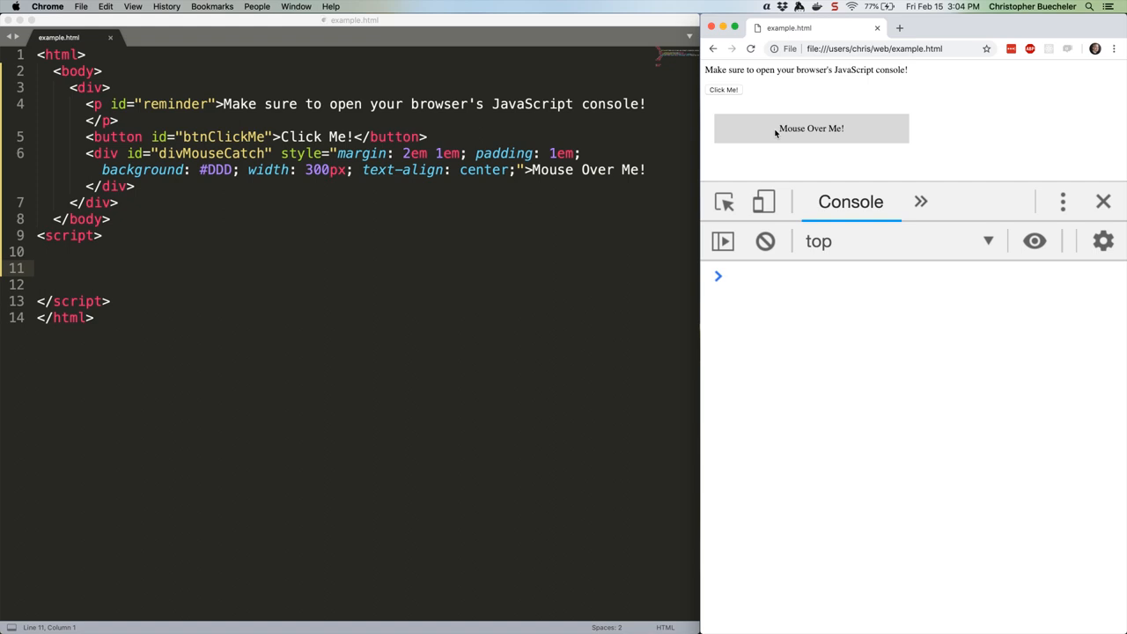
pyautogui.moveTo(776, 132)
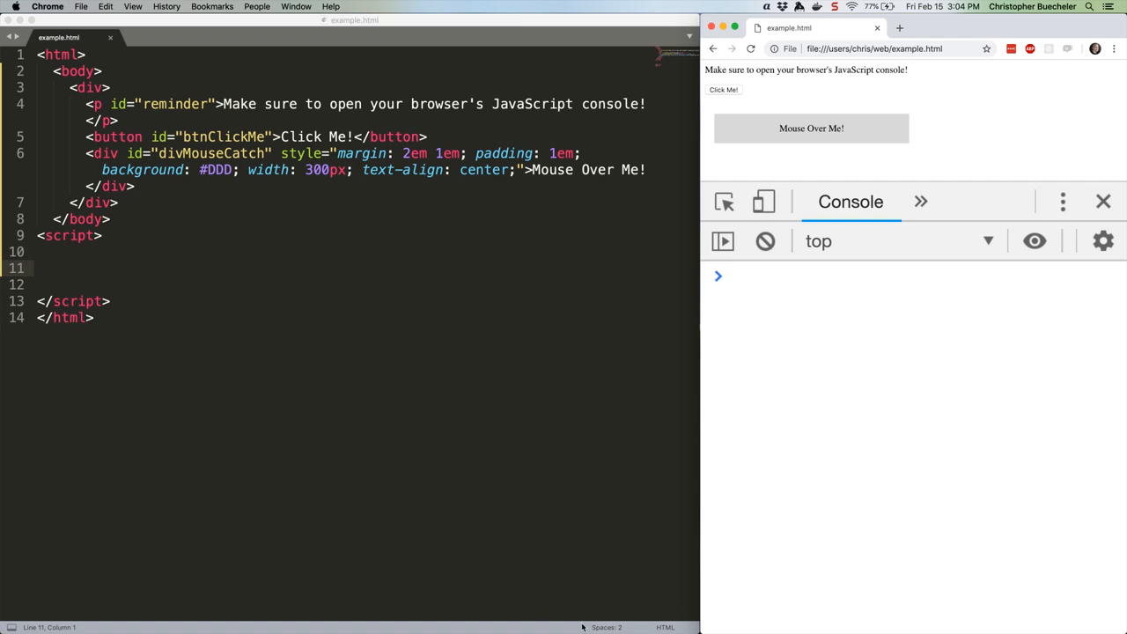
# Write the gbid getElementById helper and div constant, then begin a button click listener
pyautogui.write('const gbid =')
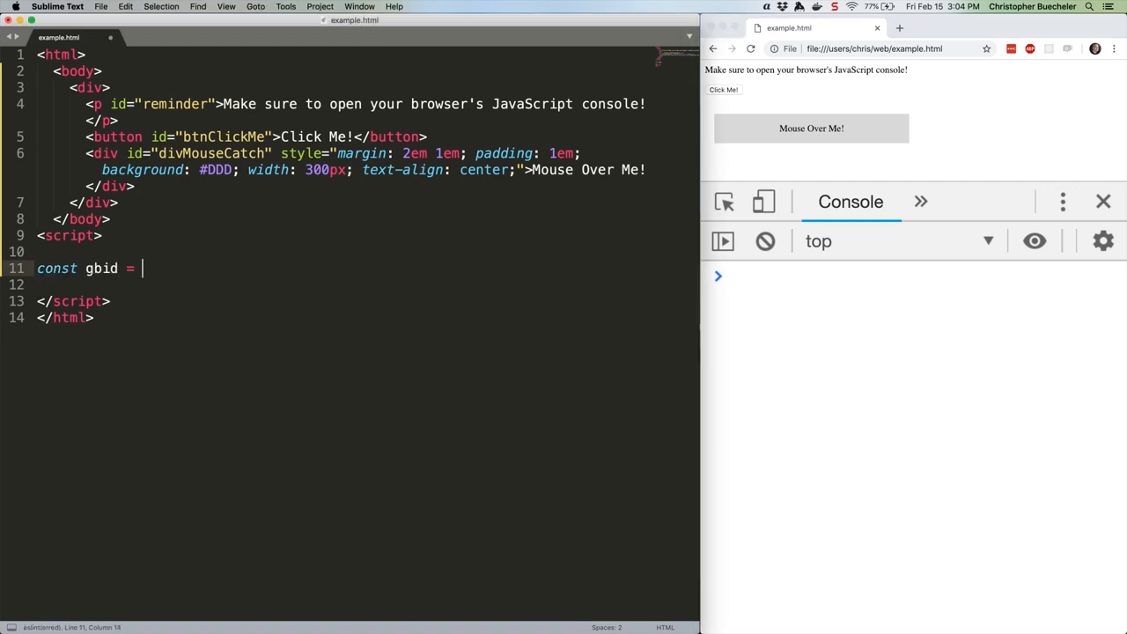
pyautogui.write('(id) => document.getElementById(id);')
pyautogui.write('const')
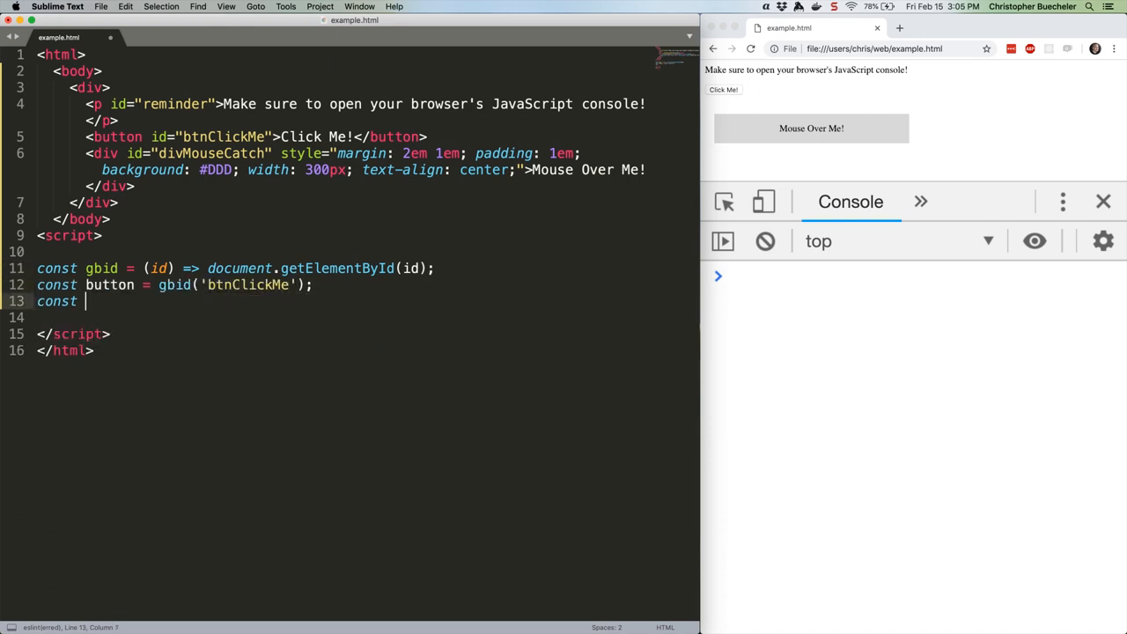
pyautogui.write("div = gbid('divMouseCatch');")
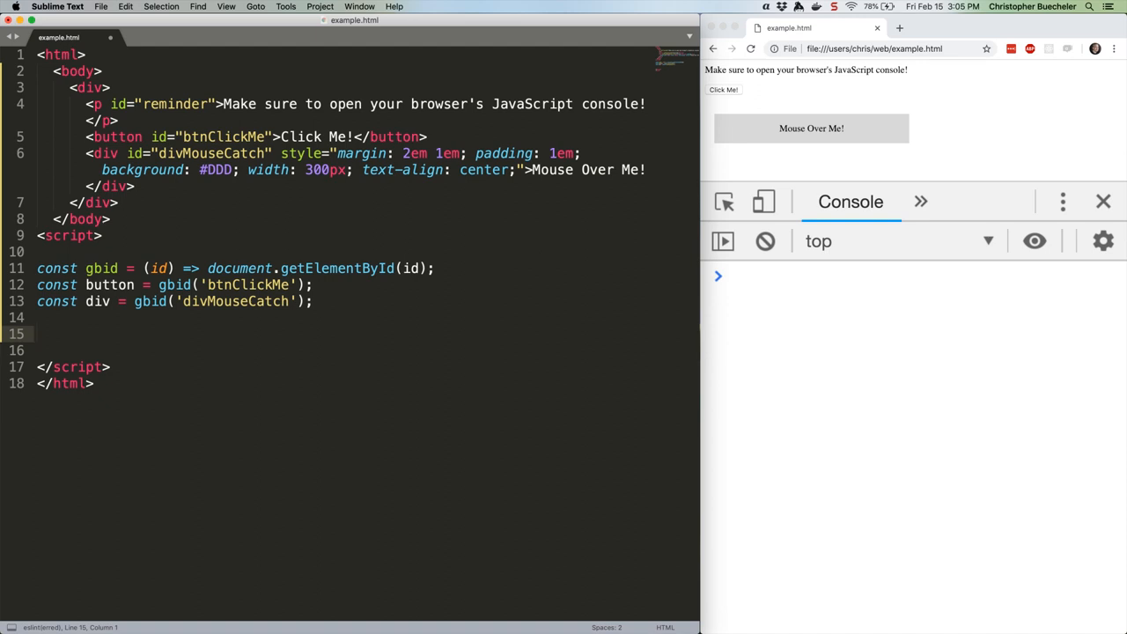
pyautogui.click(37, 333)
pyautogui.write("button.addEventListener('click', () => ")
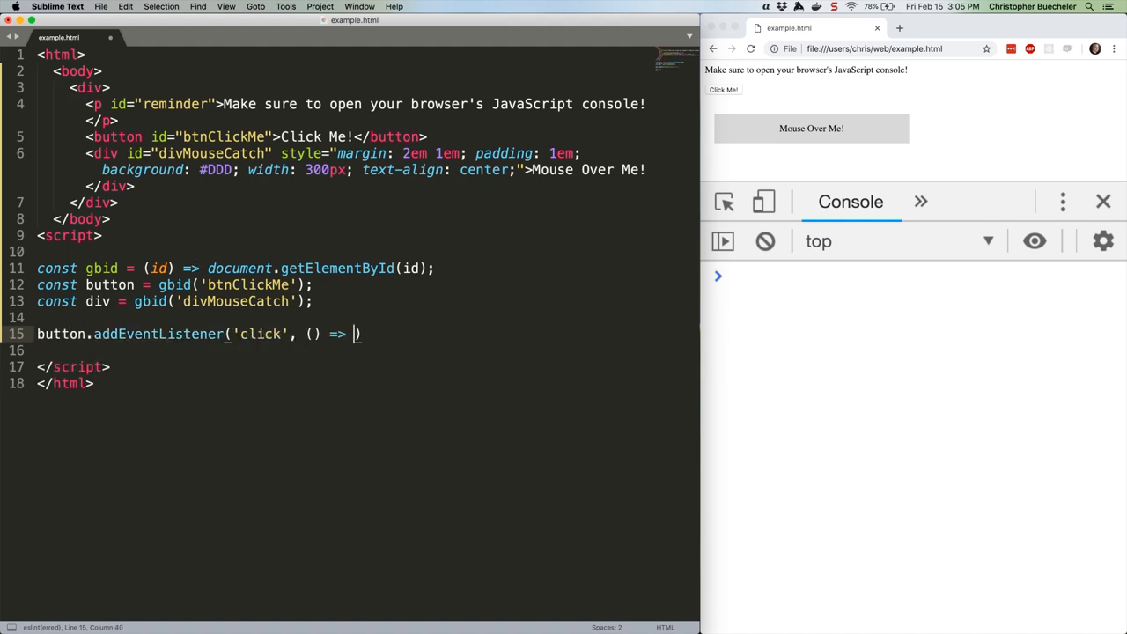
pyautogui.write('{')
pyautogui.click(220, 350)
pyautogui.write("console.log('Well clicked, sir or madam!');")
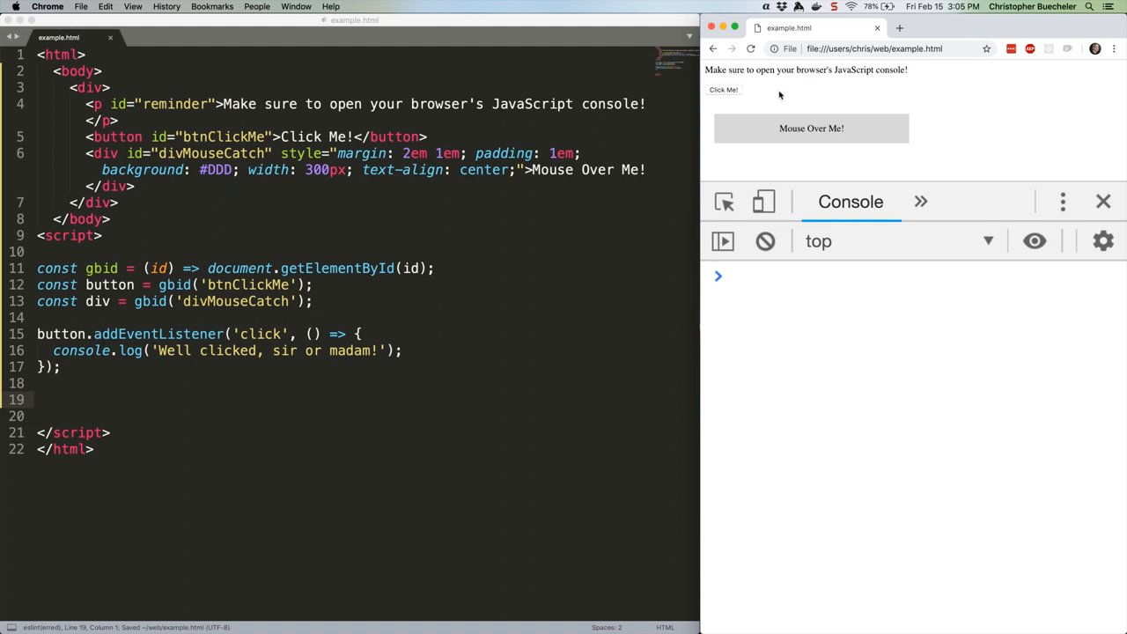
# Click the page's 'Click Me!' button to test the click listener
pyautogui.click(722, 89)
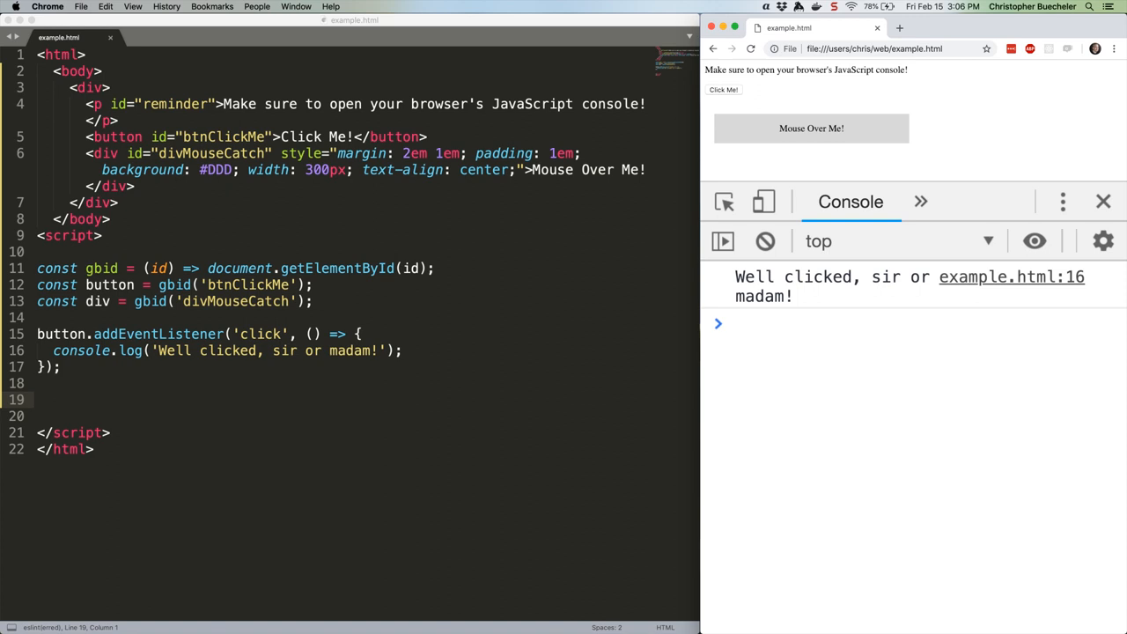
# Add a second button click listener logging 'One click has generated two messages.' and save
pyautogui.write("button.addEventListener('click', () => {")
pyautogui.click(365, 415)
pyautogui.write("console.log('One click has generated two messages.');")
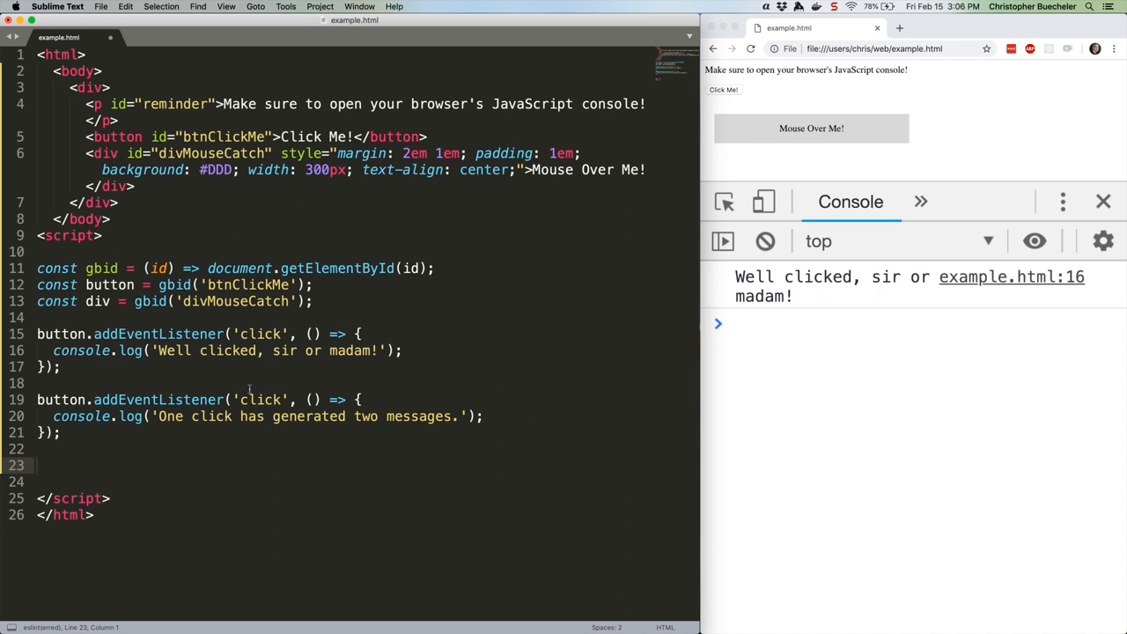
pyautogui.press('cmd+s')
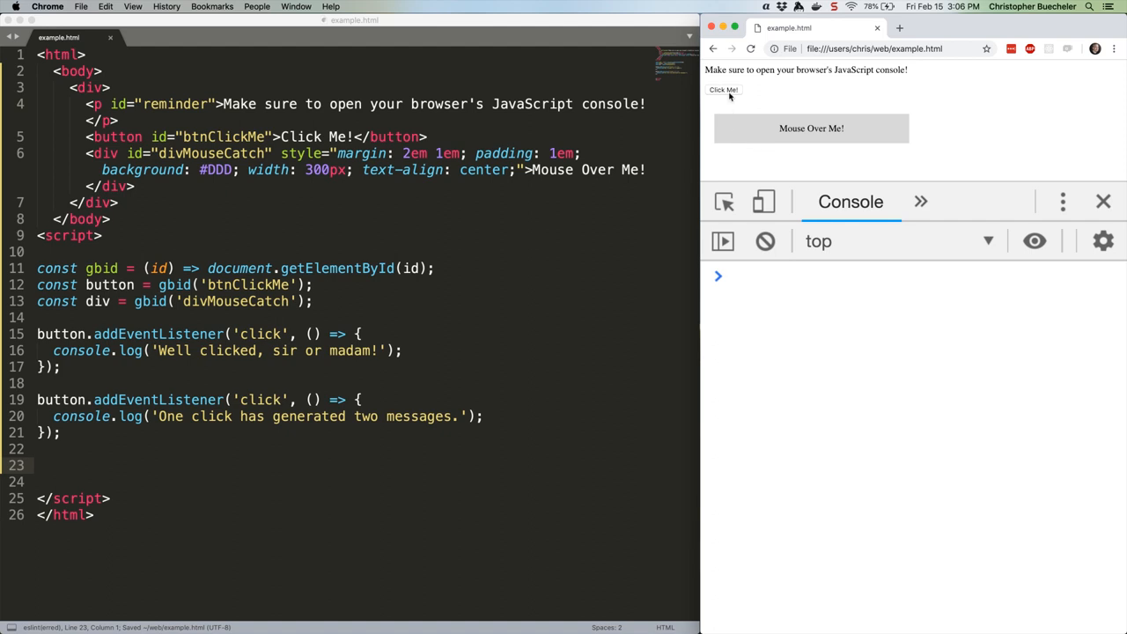
# Click 'Click Me!' again to confirm both click messages are logged
pyautogui.click(723, 89)
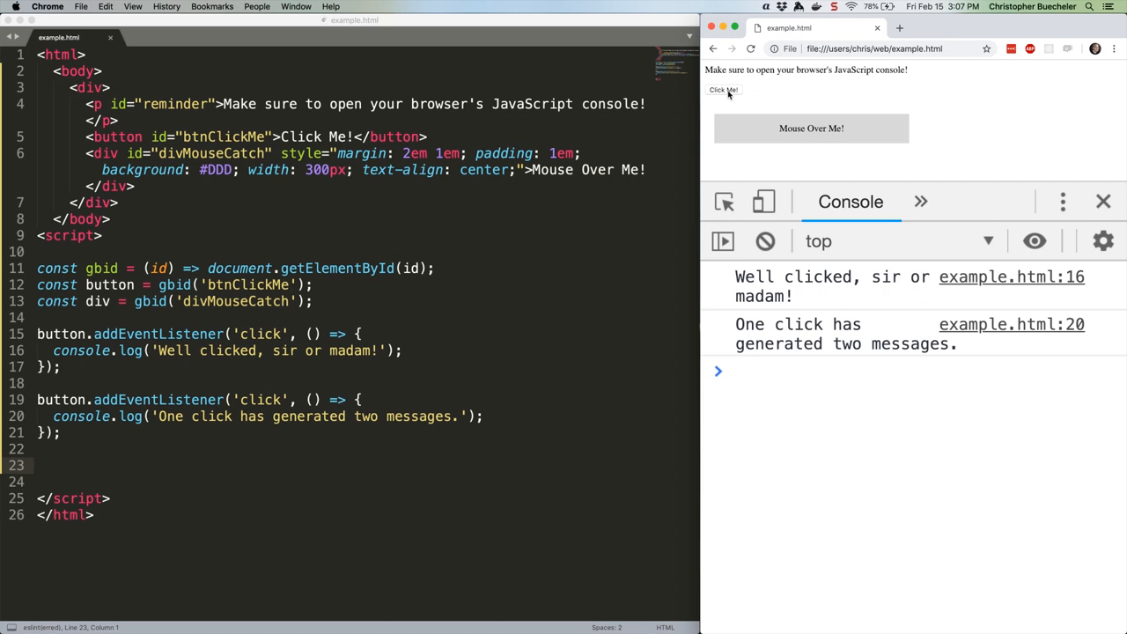
# Define myFunc logging 'You moused over the box!' as the div's mouseenter handler
pyautogui.write('const myFunc = () => {')
pyautogui.write("div.addEventListener('mouseenter', myFunc);")
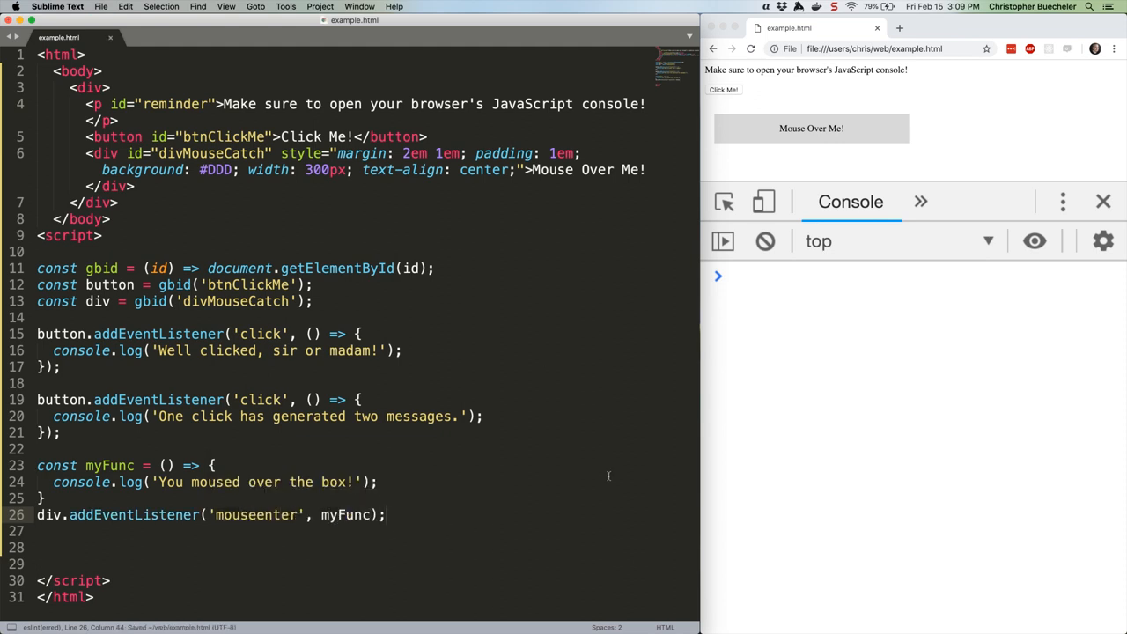
pyautogui.moveTo(810, 128)
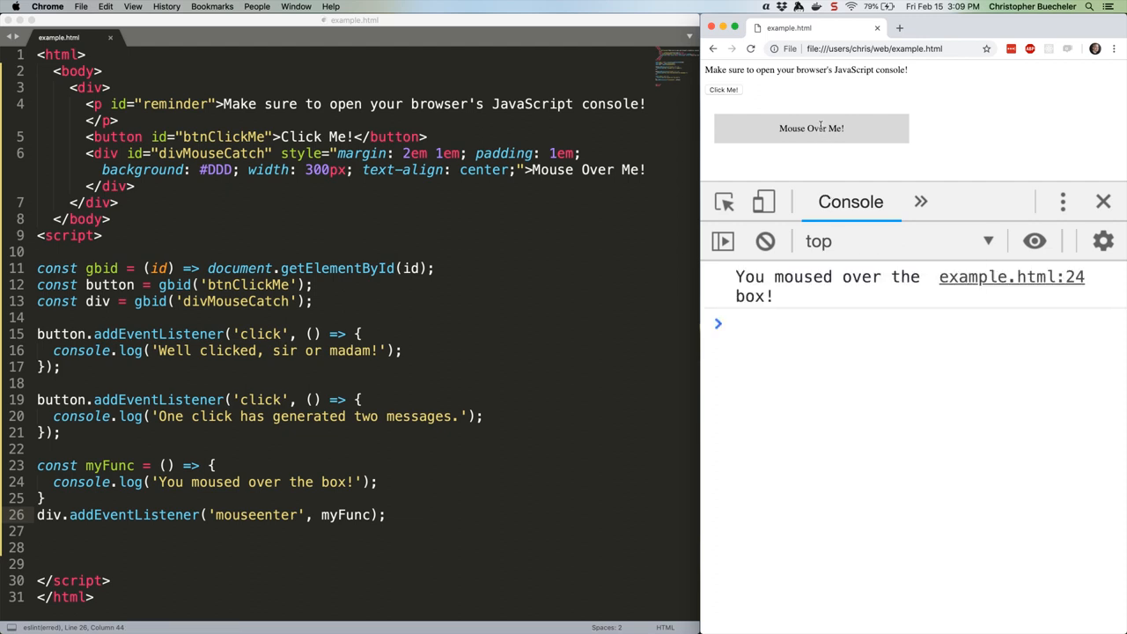
pyautogui.moveTo(810, 127)
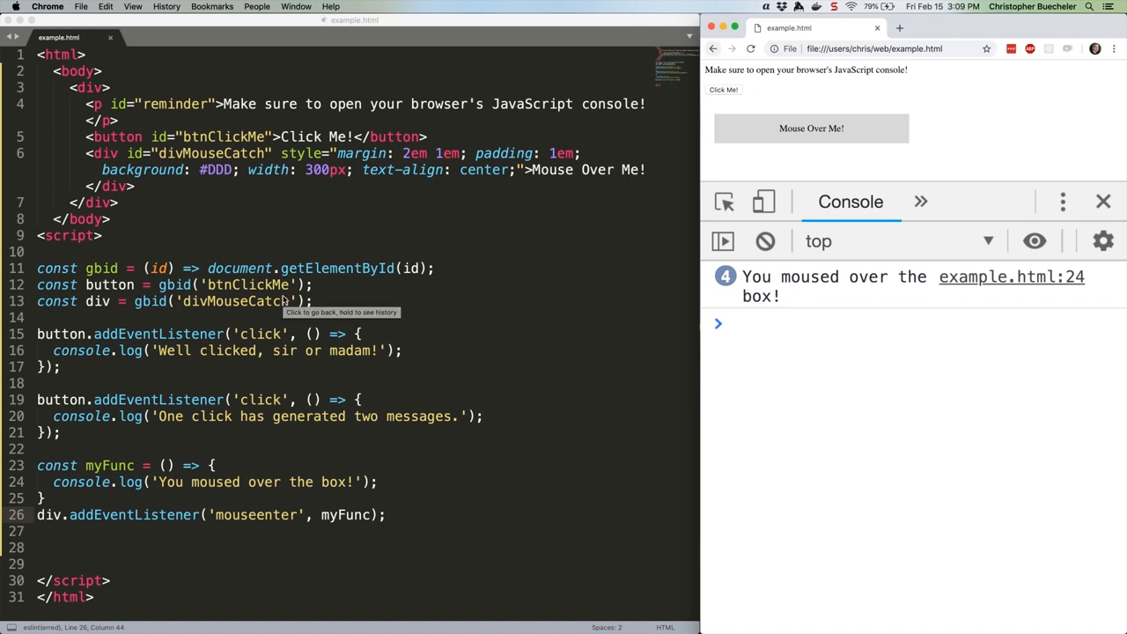
# Add a deactivateBox() call inside myFunc after the console.log line
pyautogui.write('const deactive')
pyautogui.click(238, 563)
pyautogui.write("div.removeEventListener('mouseenter', myFunc);")
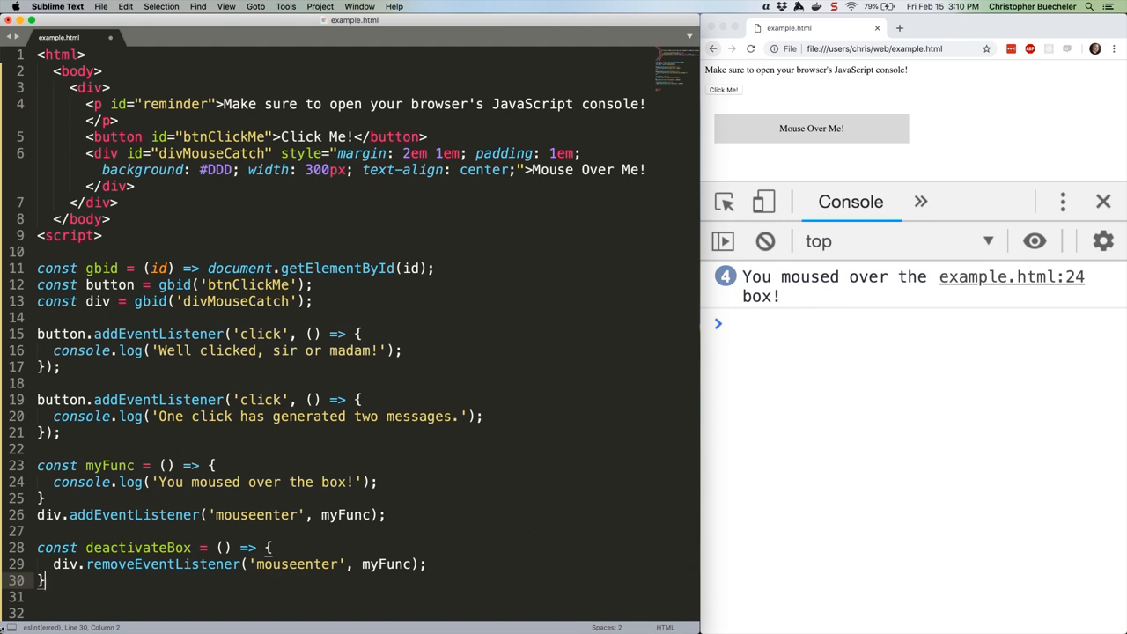
pyautogui.scroll(-3)
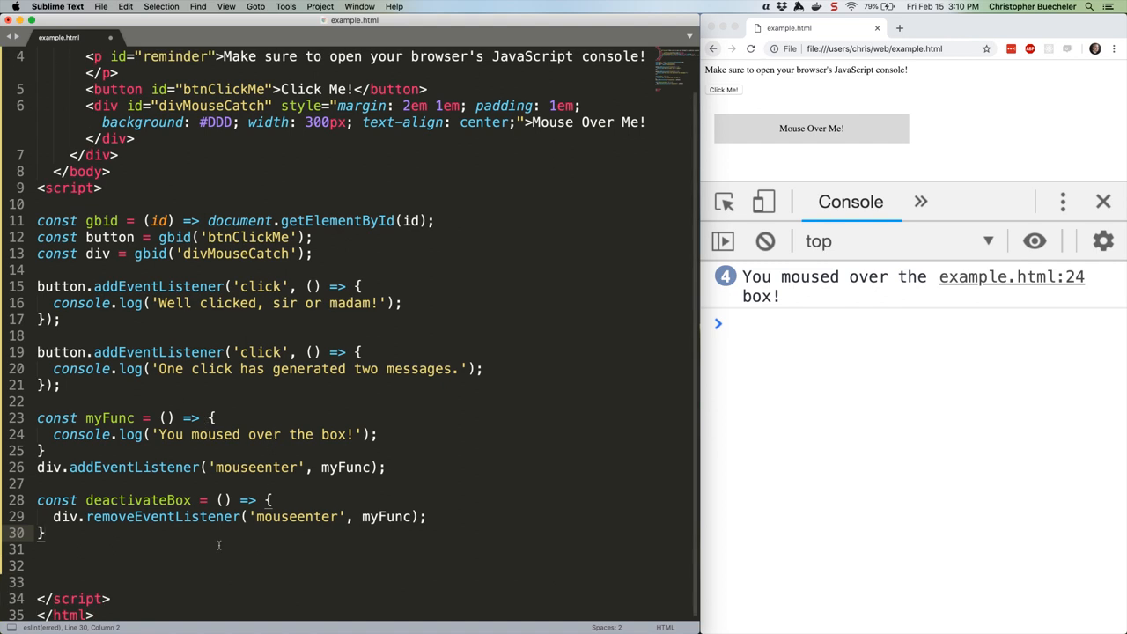
pyautogui.write('deactivateBox')
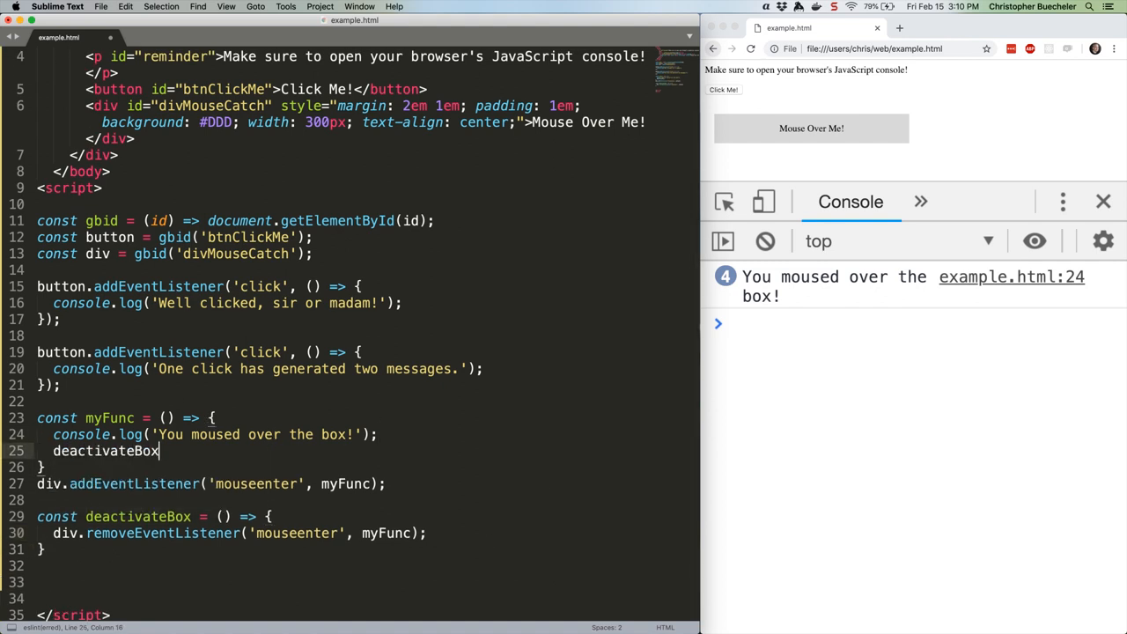
pyautogui.write('();')
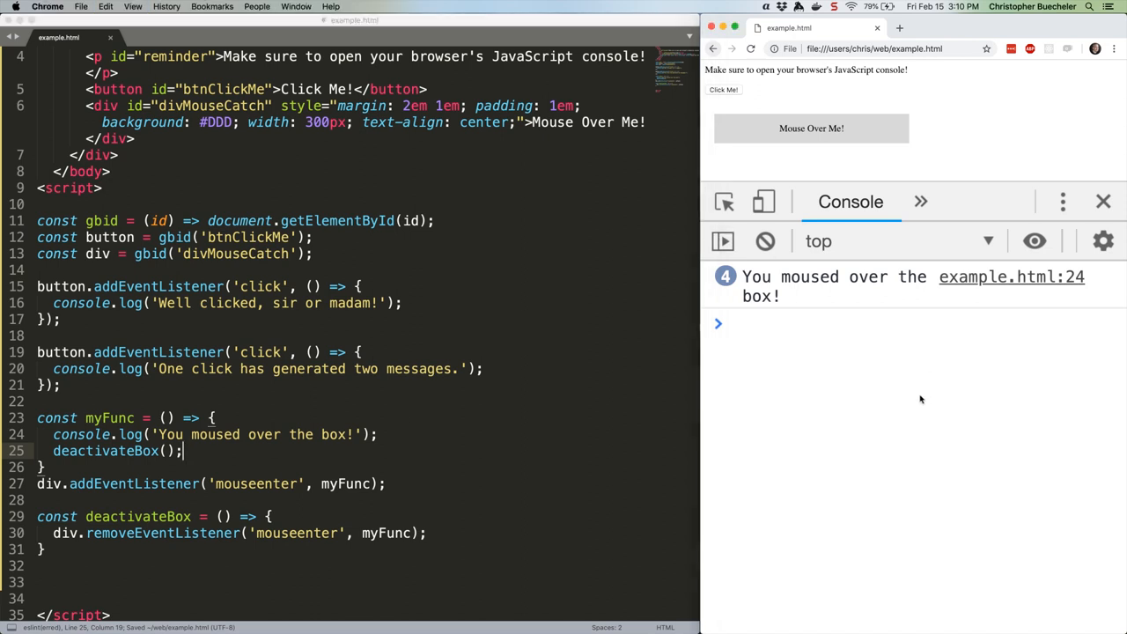
# Reload the page and hover the gray box to confirm it logs only once
pyautogui.click(764, 241)
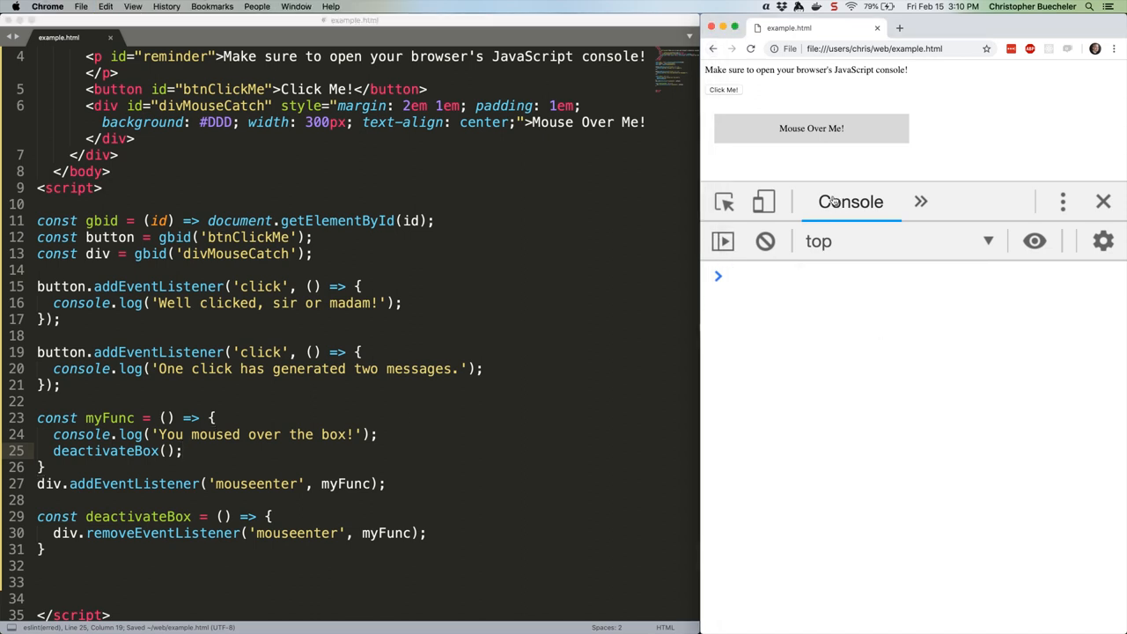
pyautogui.moveTo(811, 128)
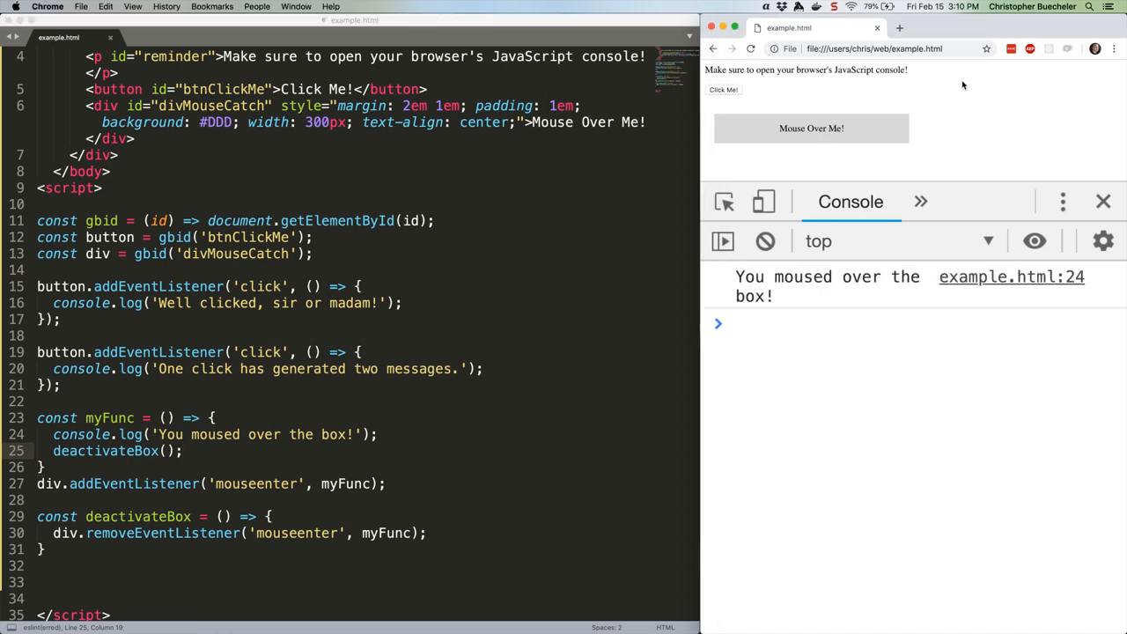
pyautogui.moveTo(810, 128)
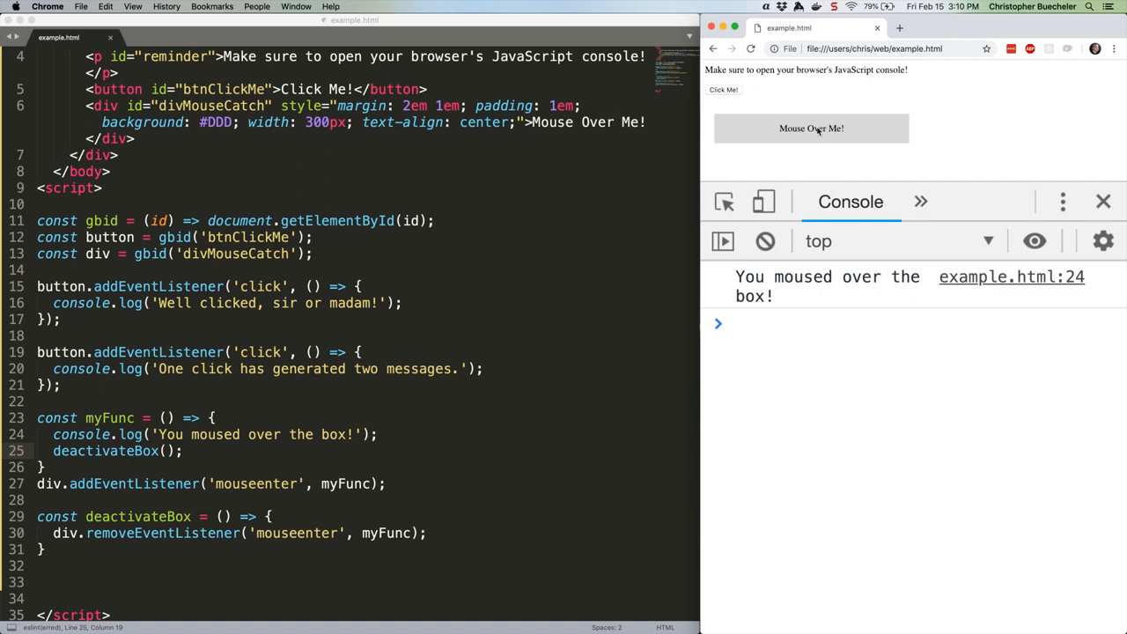
pyautogui.moveTo(835, 125)
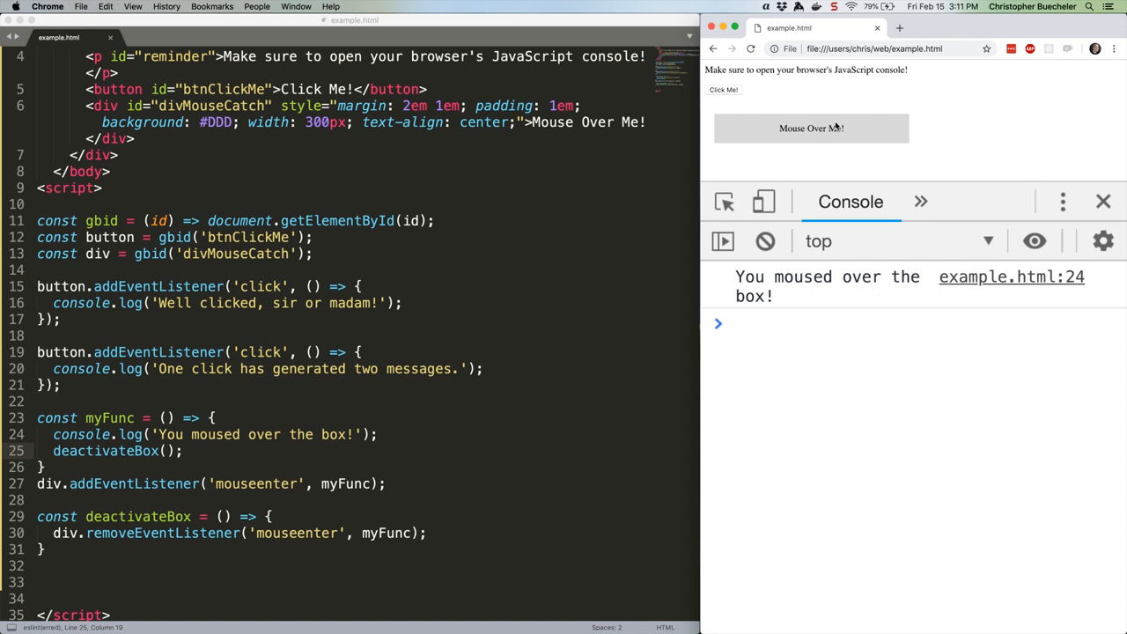
pyautogui.scroll(-3)
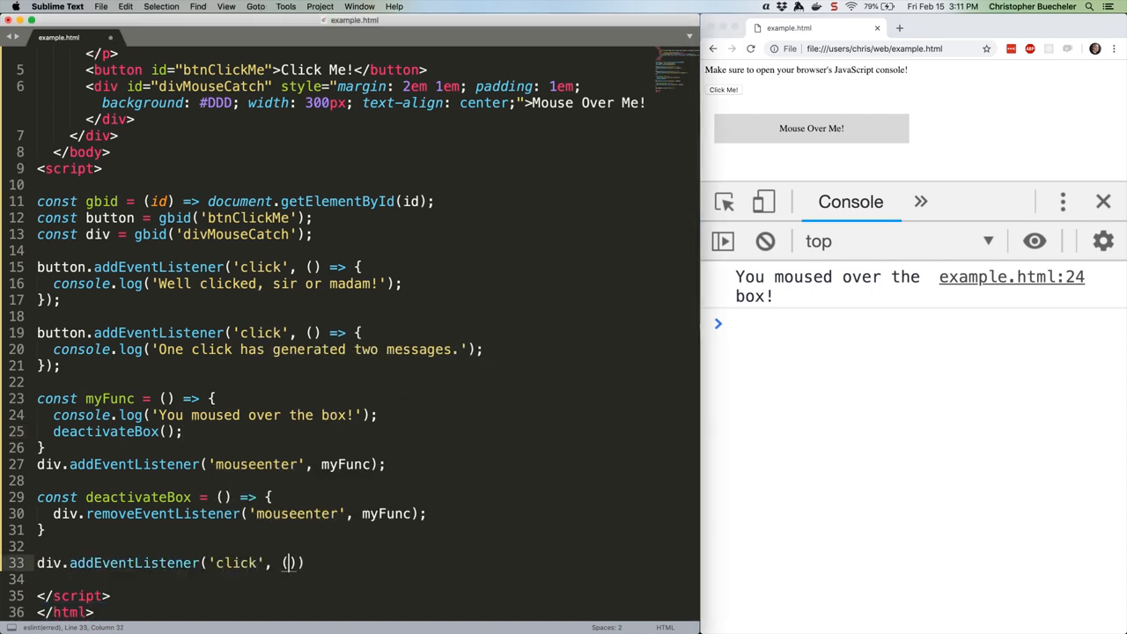
# Give the div click listener an event parameter that logs the message and event object
pyautogui.write('event) => {')
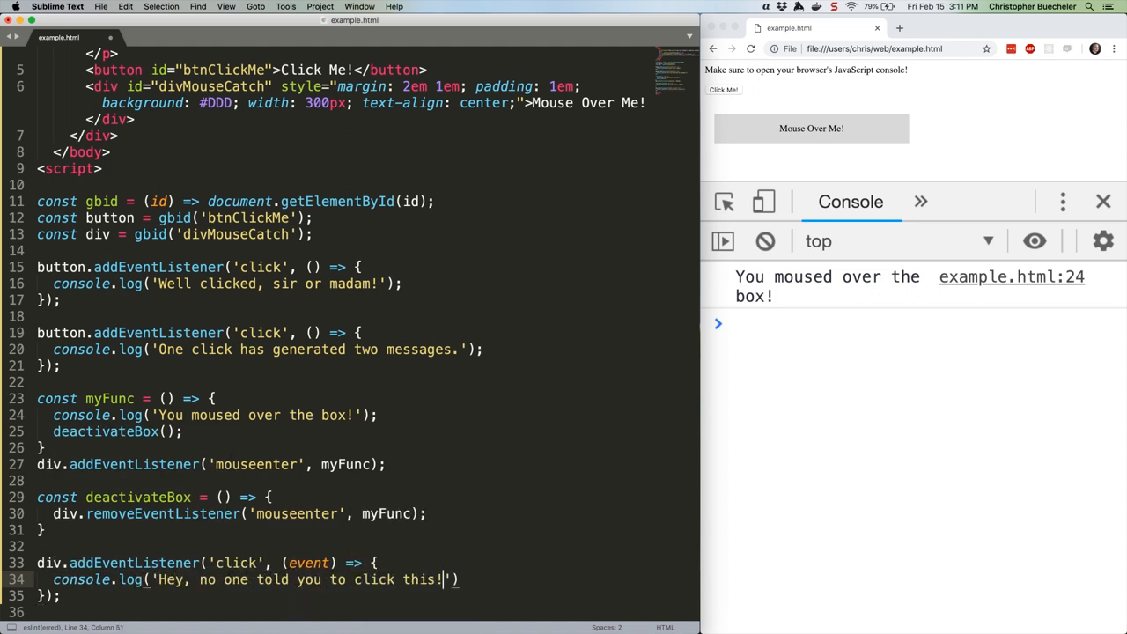
pyautogui.write('console.log(event);')
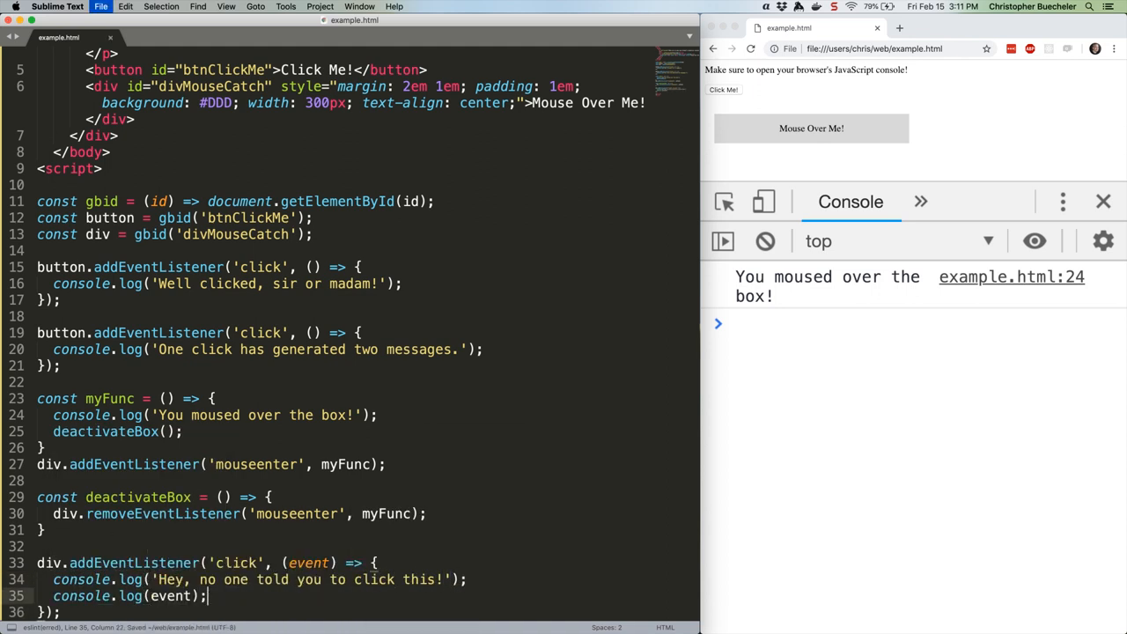
pyautogui.click(764, 240)
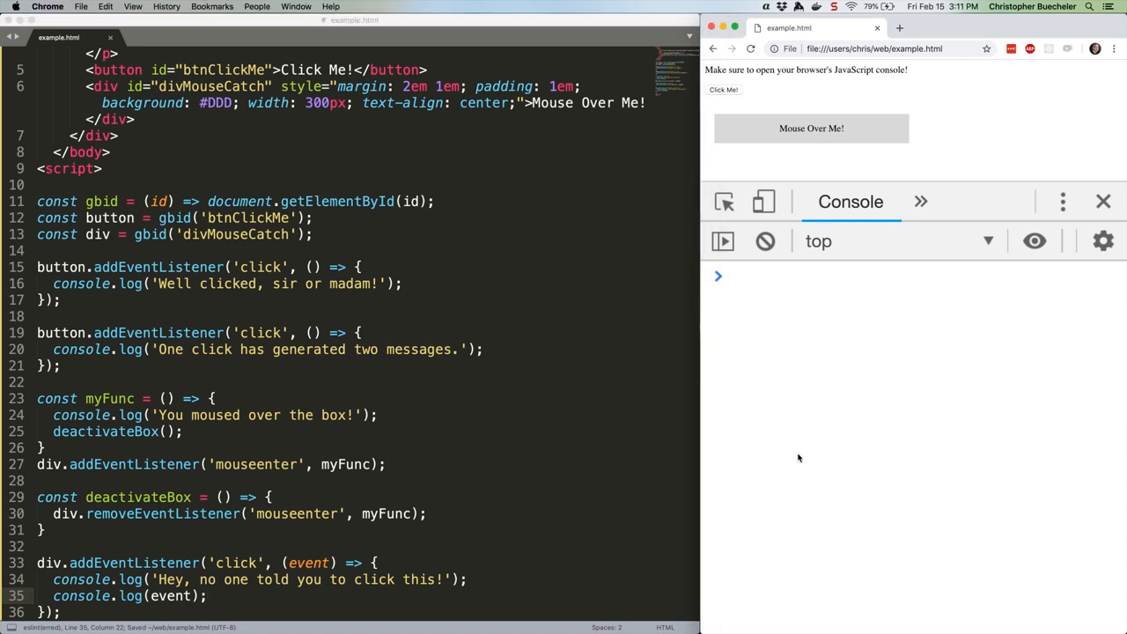
pyautogui.moveTo(811, 128)
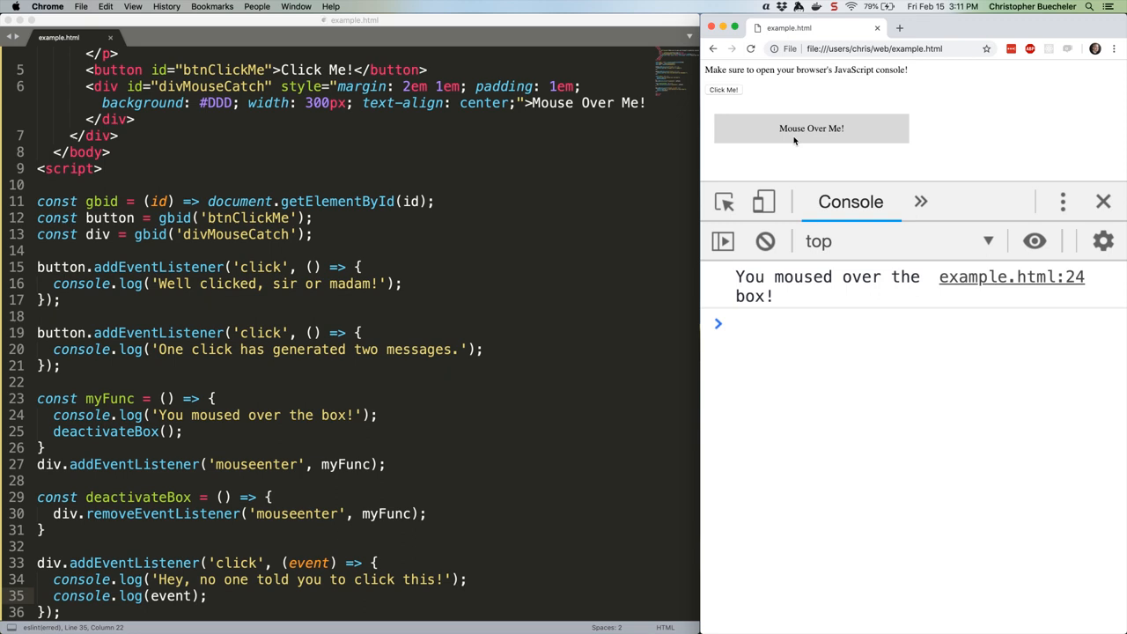
# Click the Mouse Over Me box to log the click message and MouseEvent
pyautogui.click(810, 127)
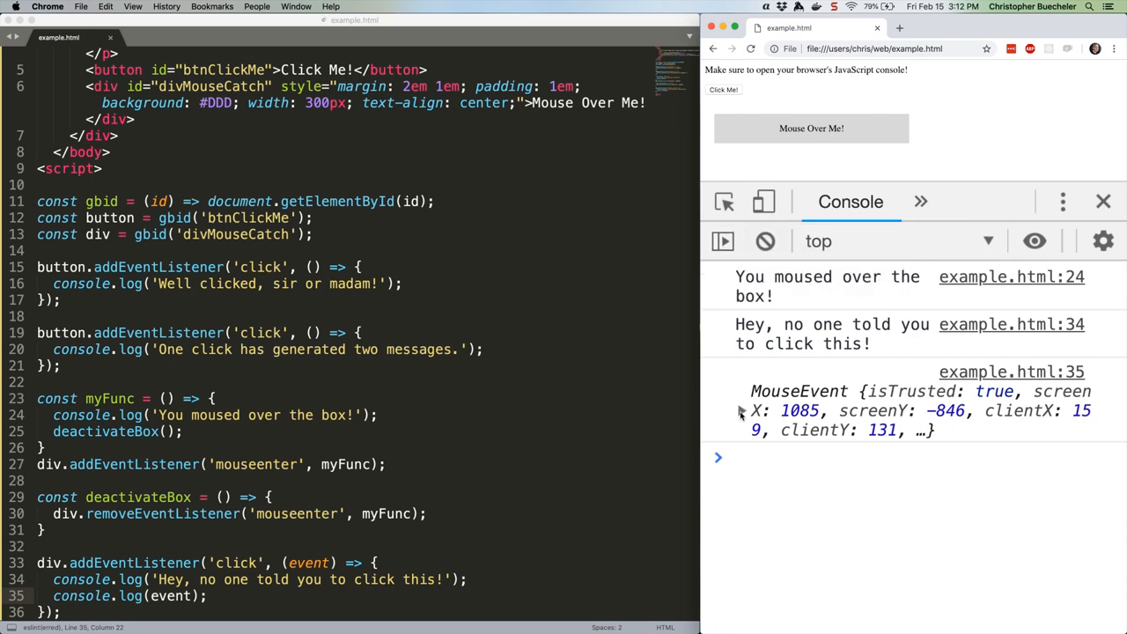
# Expand the logged MouseEvent and scroll through its properties to type 'click', x 159, y 131
pyautogui.click(742, 410)
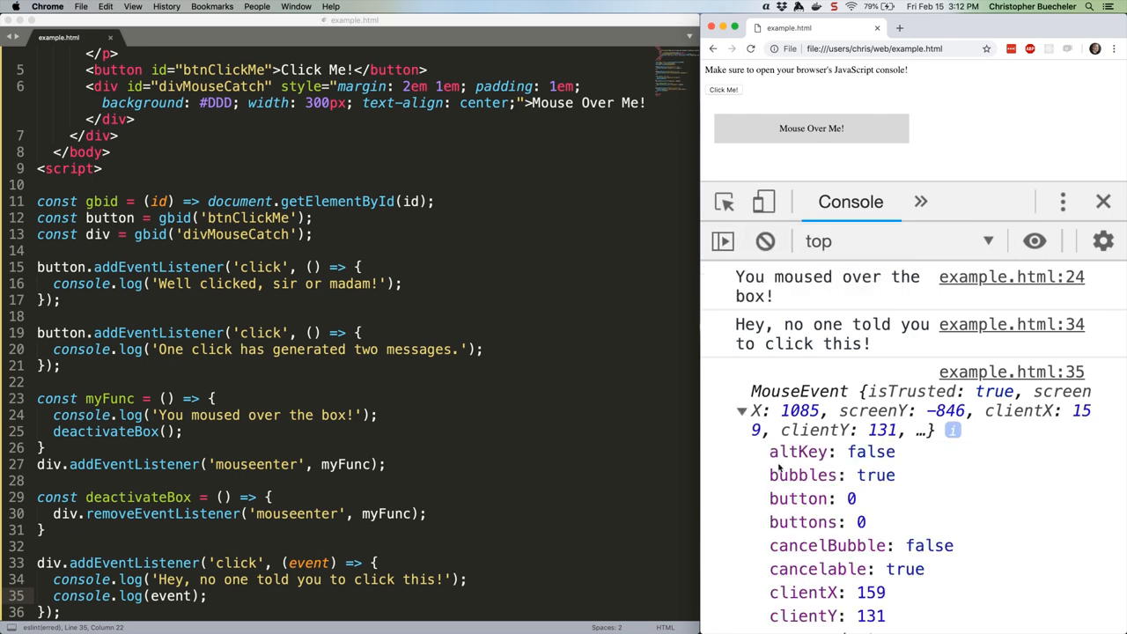
pyautogui.scroll(-3)
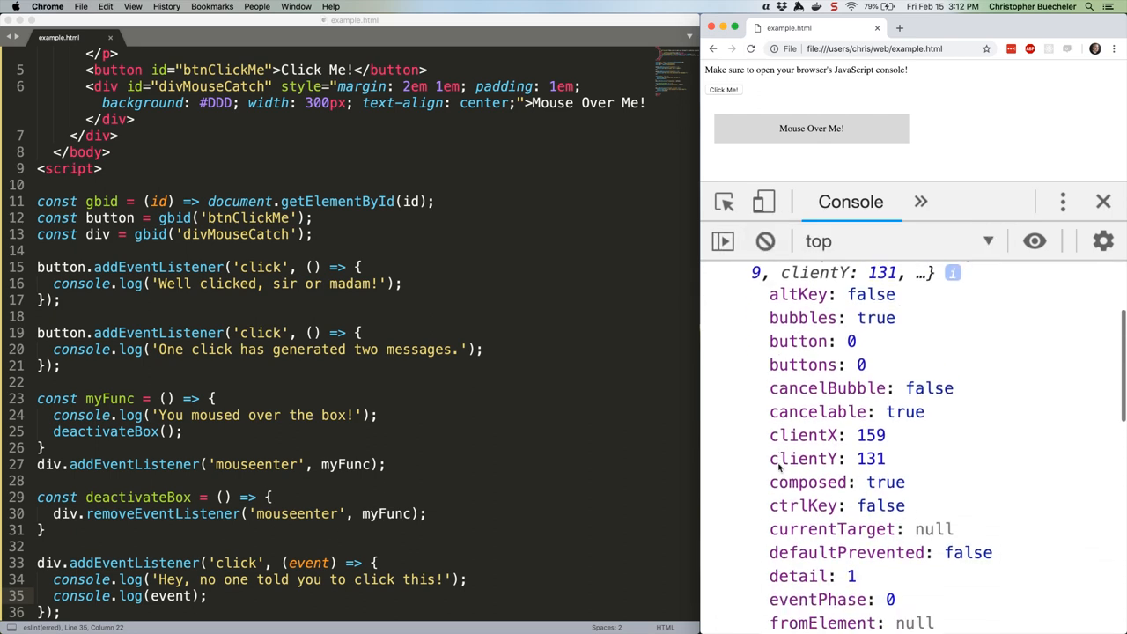
pyautogui.scroll(-3)
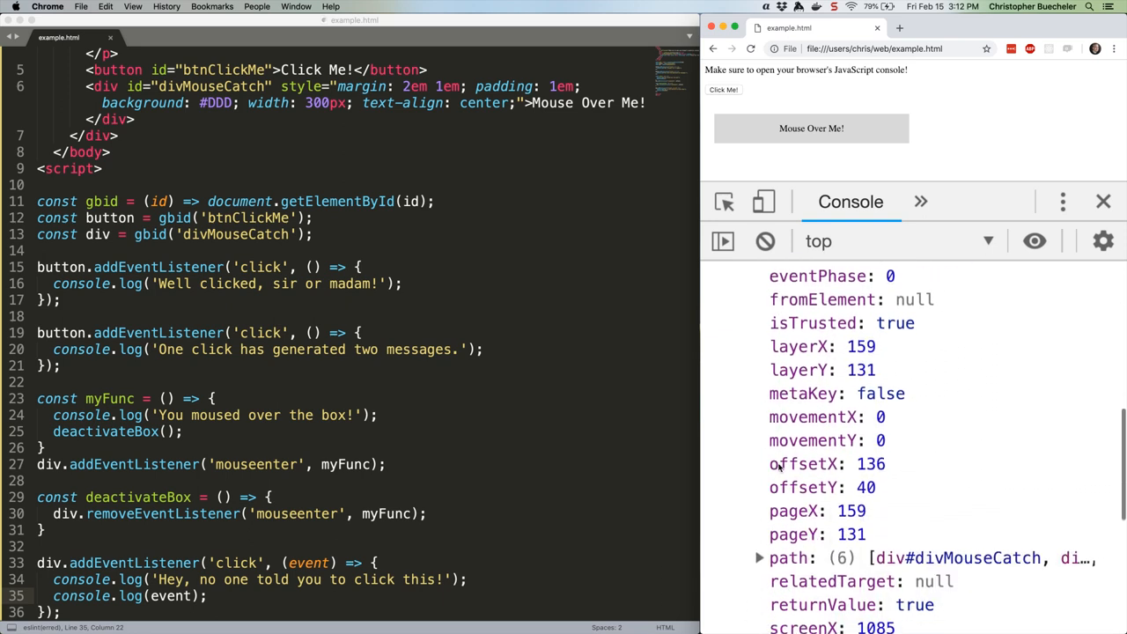
pyautogui.scroll(-3)
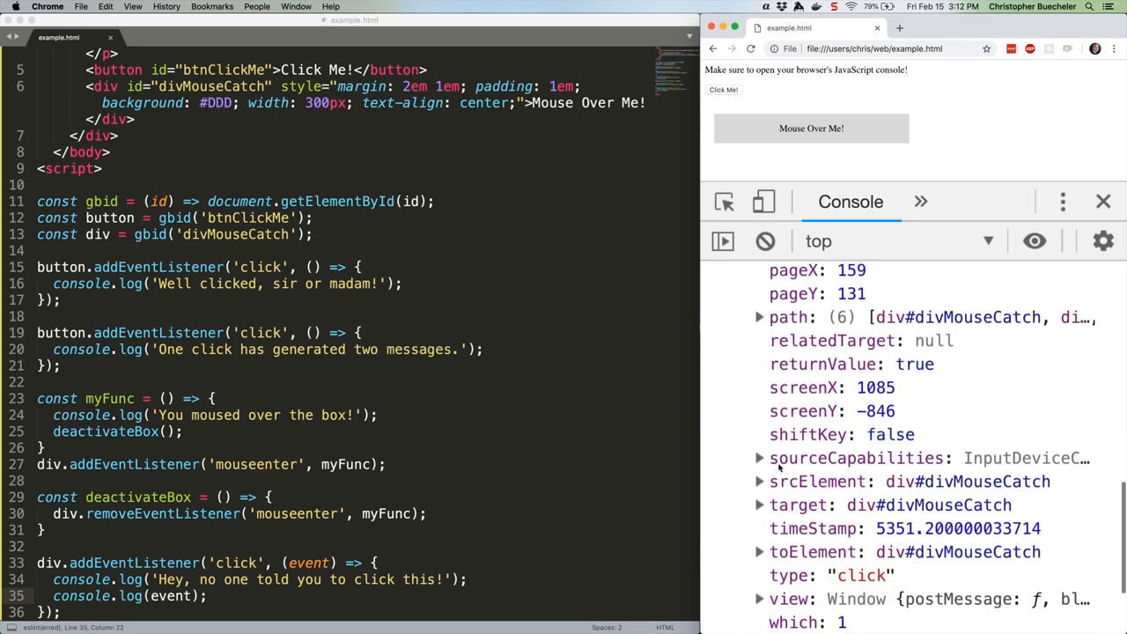
pyautogui.scroll(-3)
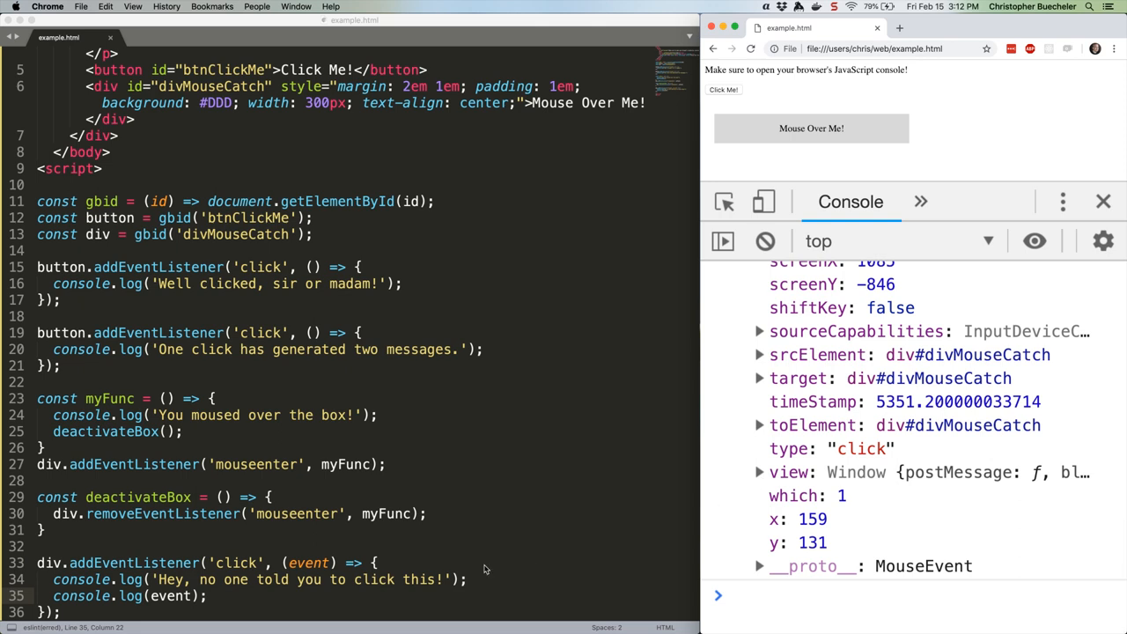